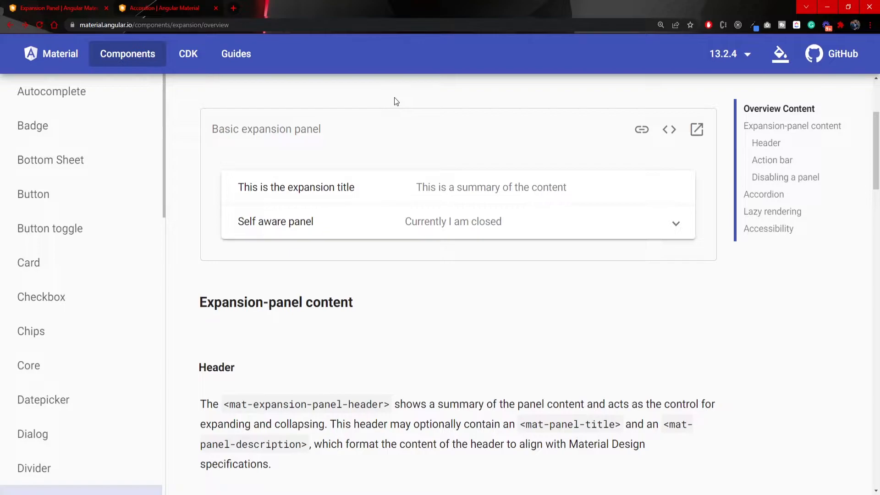
mouse_move(521, 228)
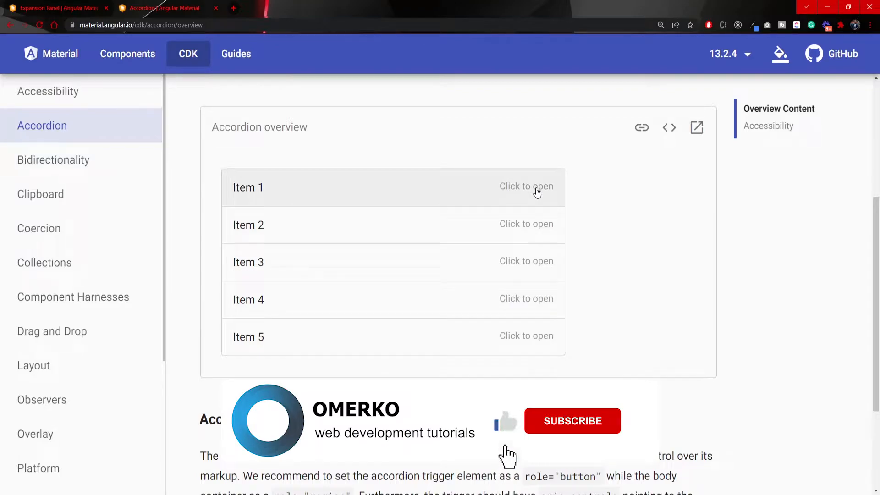
Step: Expand Item 3 in the CDK Accordion overview example
click(393, 225)
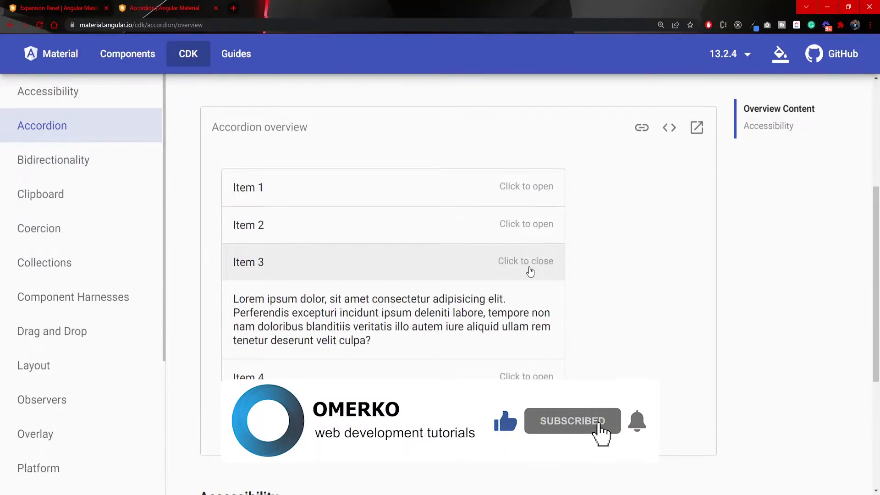
mouse_move(732, 470)
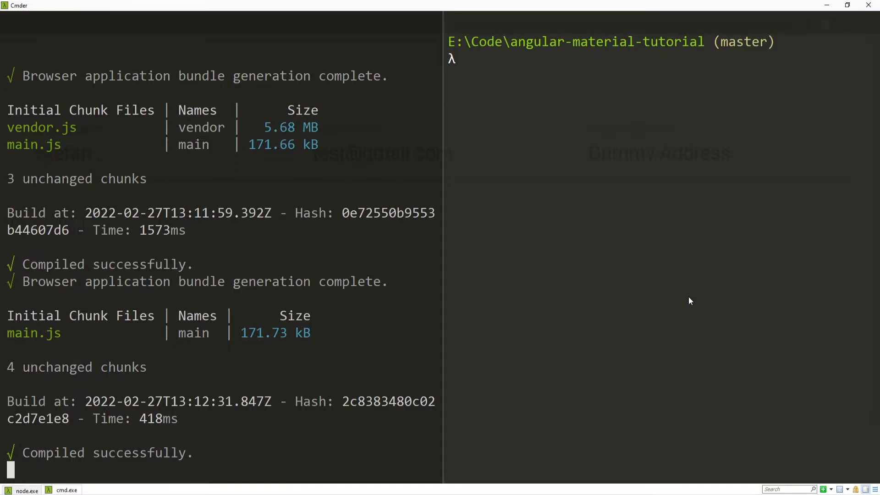
Step: Run 'ng g c componens/cdk/accordion' to generate the accordion component
text(ng g c componens/cdk/accordion)
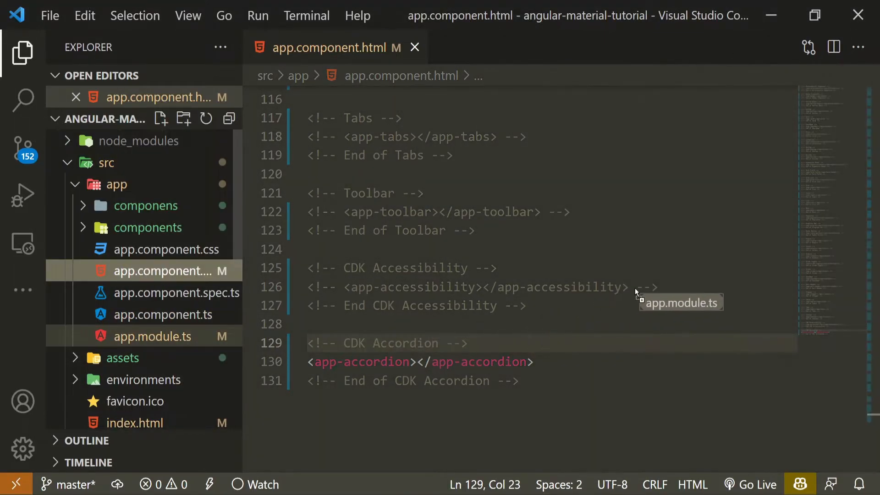
Step: Show <app-accordion> in app.component.html with the other demos commented out
click(152, 336)
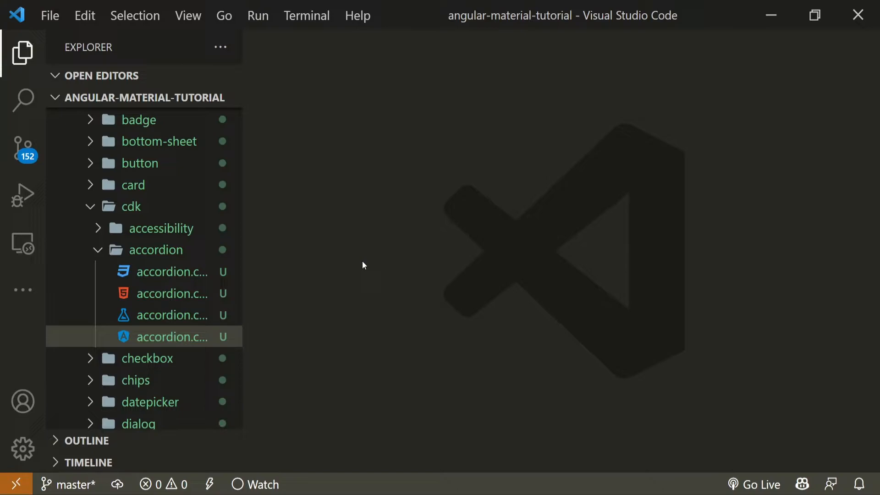
mouse_move(173, 348)
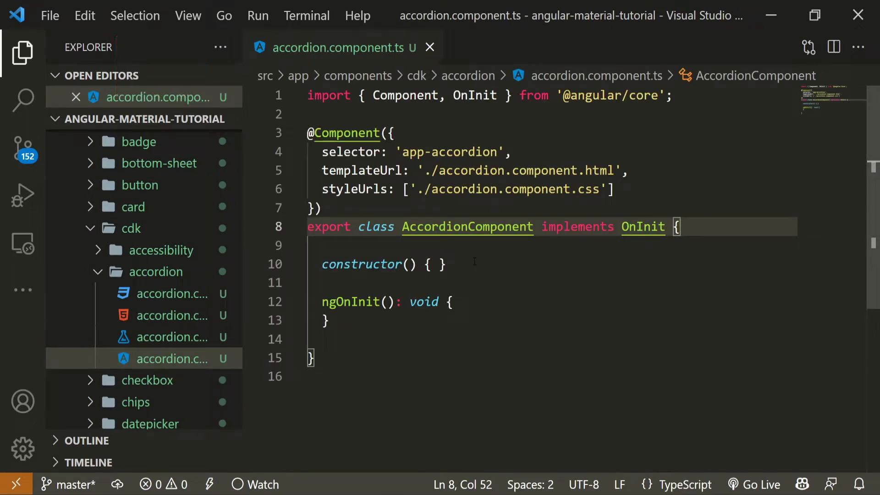
Step: Declare cars ['Mercedes','BMW','Audi','Ford','Porsche'] and expandedIndex = 0 in the accordion class
text(cars = ['Mercedes', 'BMW', 'Audi', 'Ford', 'Porsche'];)
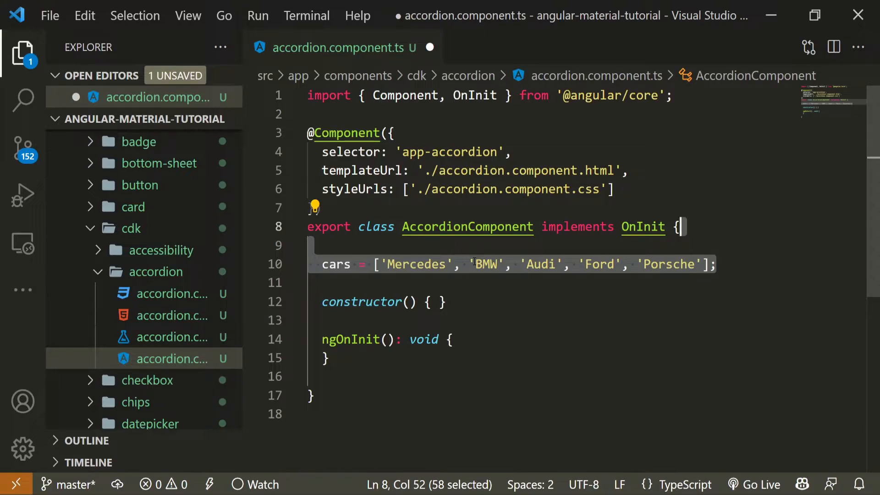
text(expandedIndex = 0;)
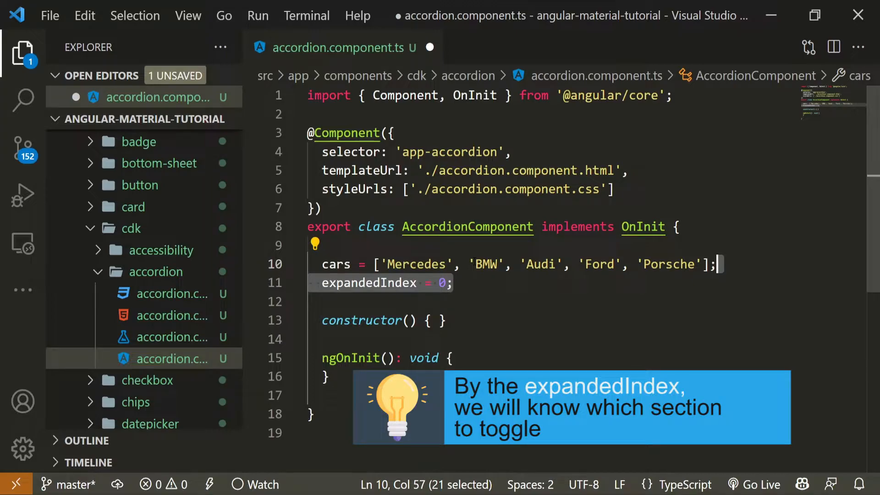
click(172, 315)
text(<div style="">)
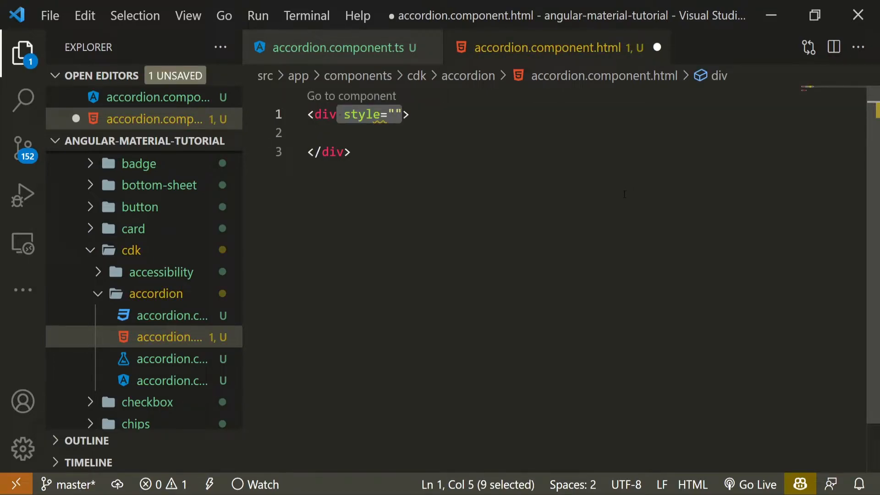
Step: Add a 500px, 50px-auto wrapper, cdk-accordion, and ngFor items referenced as #accordionItem
text(width: 500px;)
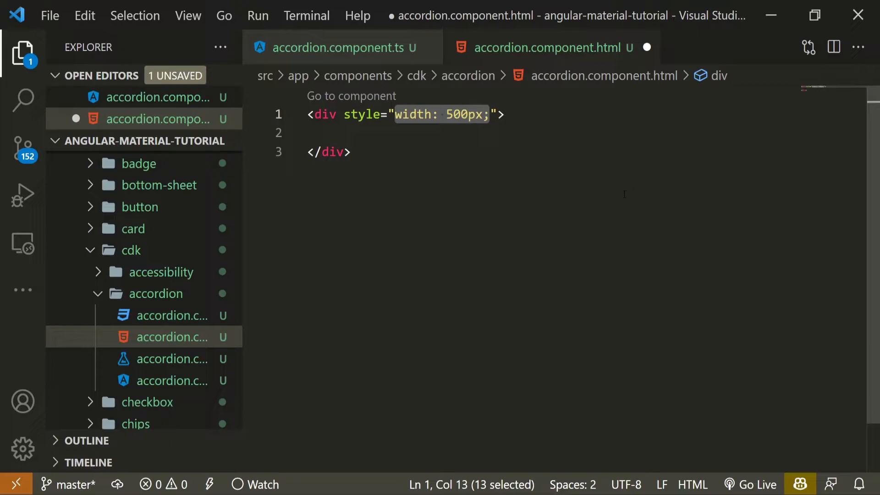
text(margin: 50px auto;)
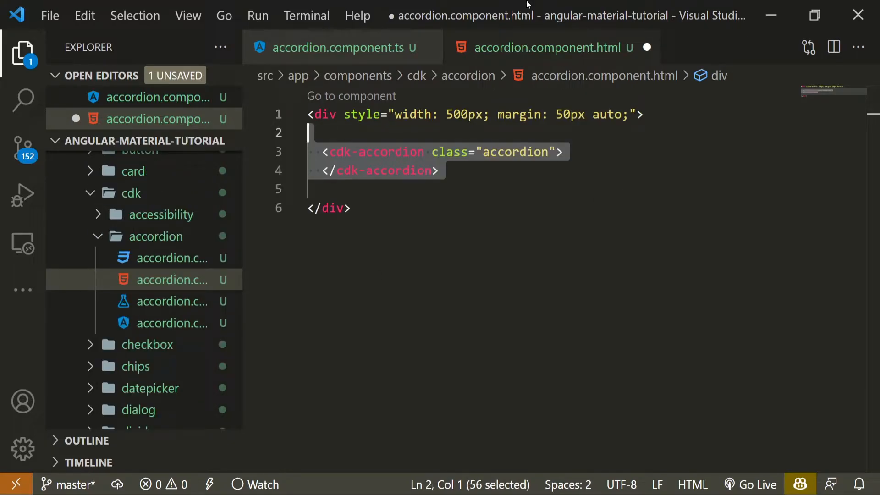
text(<cdk-accordion-item>)
text(*ngFor="let car of cars; let index = index;)
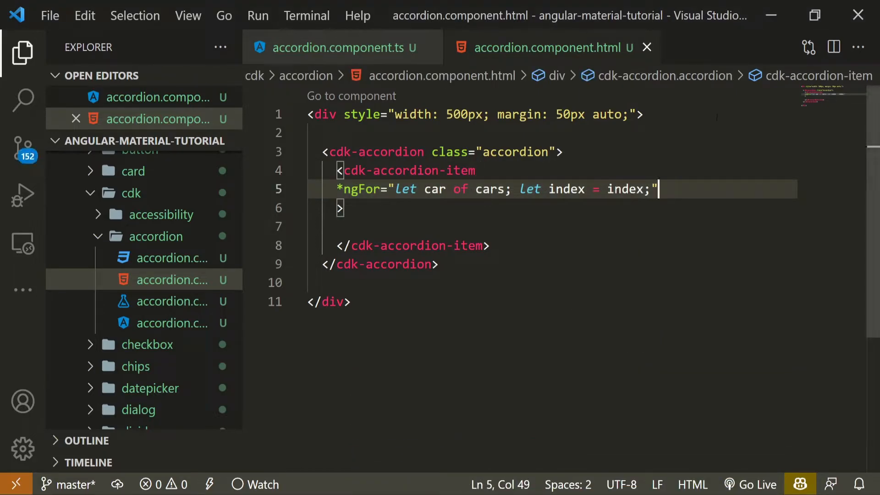
text(#accordionItem="cdkAccordionItem")
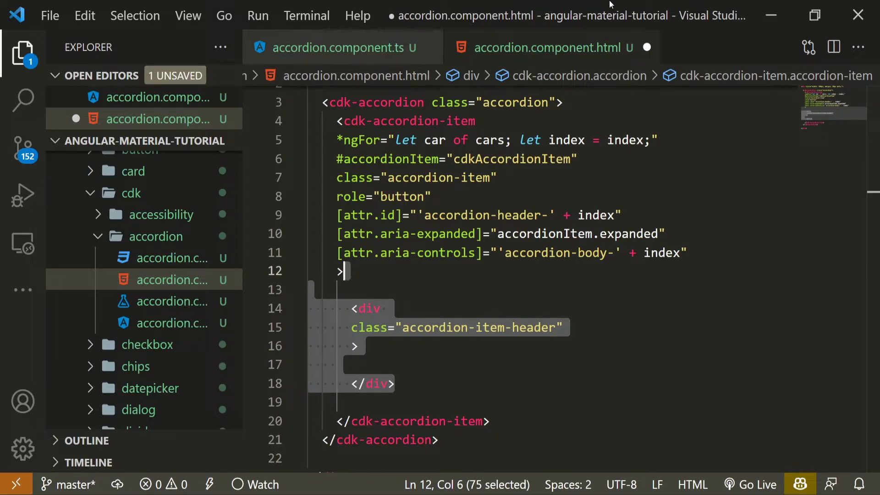
Step: Add a header toggling on click, showing 'Click to close/open' by expanded state
text((click)="accordionItem.toggle()")
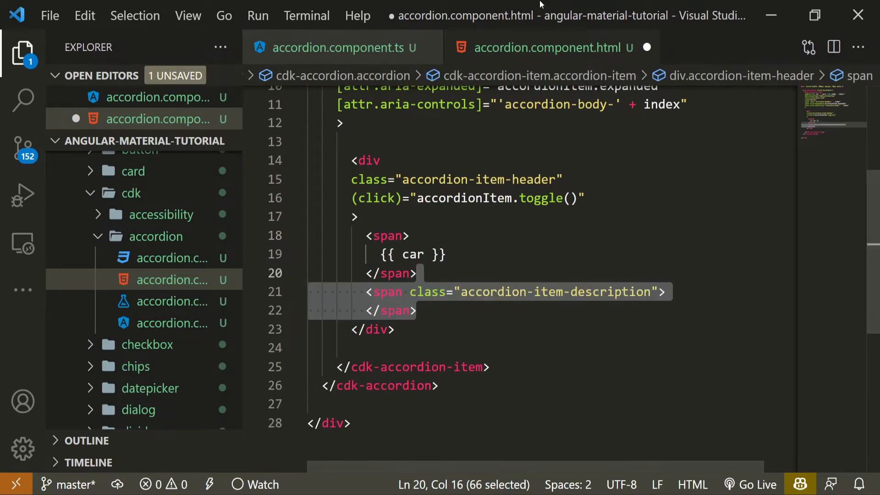
text(Click to {{ accordionItem.expanded ? 'close' : 'open' }})
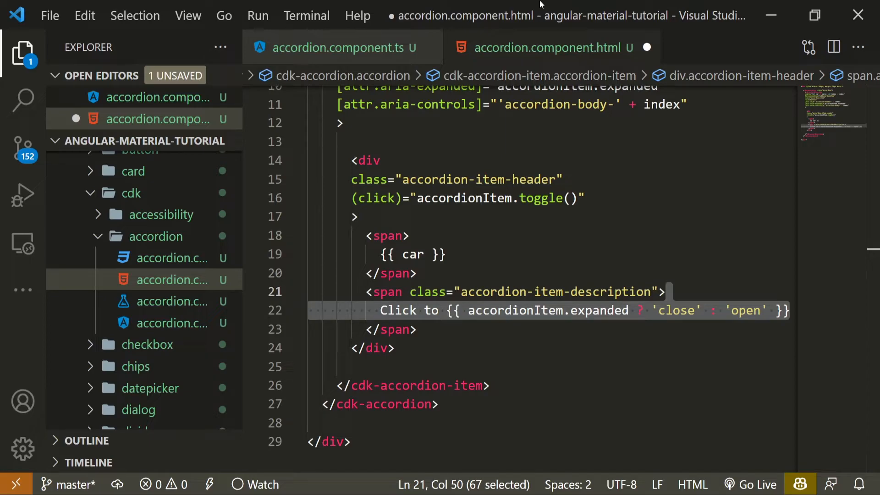
click(393, 189)
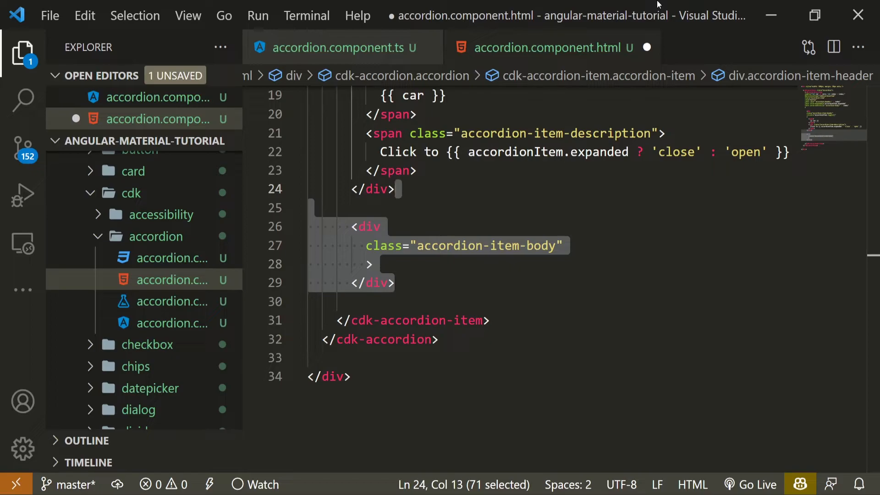
Step: Add a role="region" body div shown only when expanded, and save the template
text(role="region")
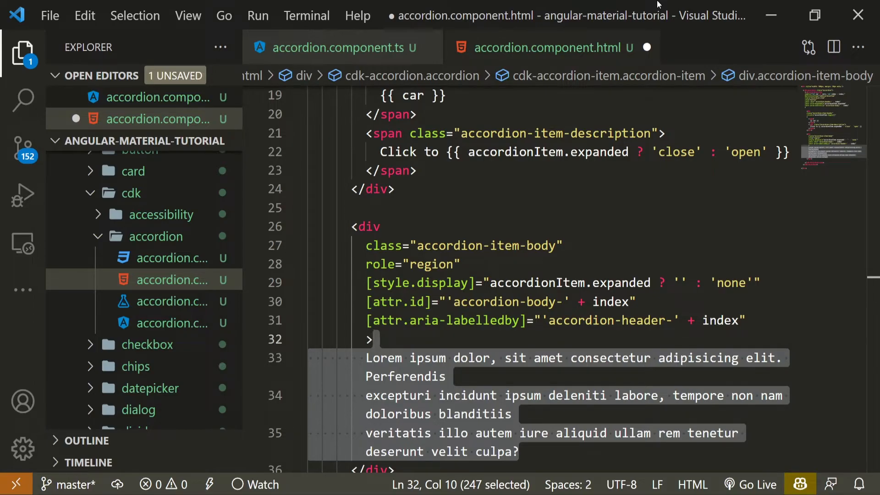
key(ctrl+s)
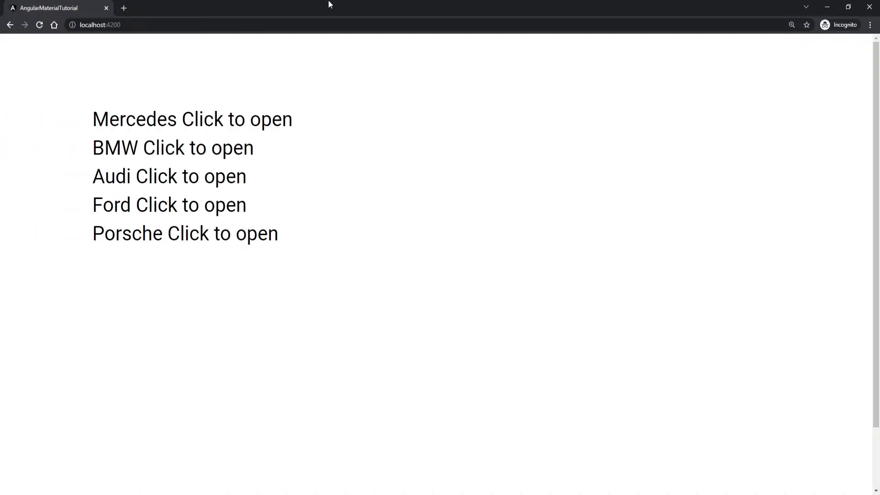
mouse_move(231, 120)
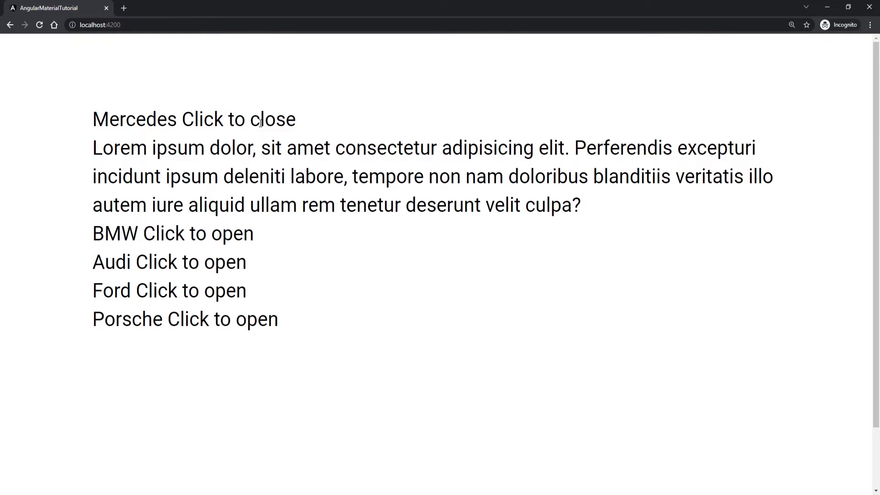
Step: Toggle Mercedes on localhost:4200 to reveal its lorem ipsum text
click(258, 120)
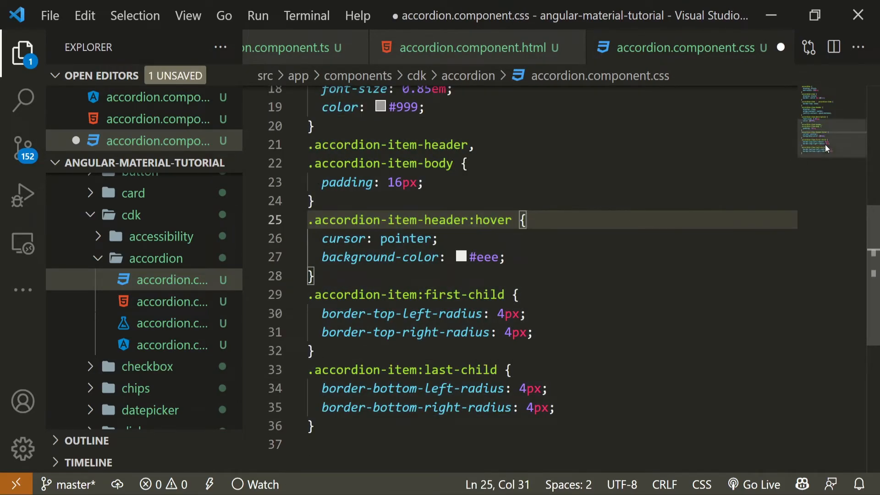
Step: Paste header padding, hover highlight, and first/last-child border radius rules into accordion.component.css
scroll(up, 3)
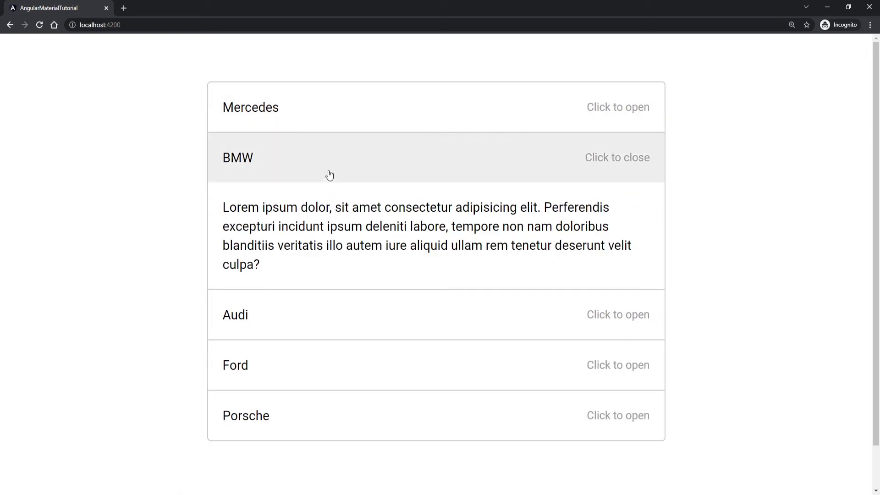
Step: Open Mercedes, then collapse it, leaving all five sections closed
click(235, 315)
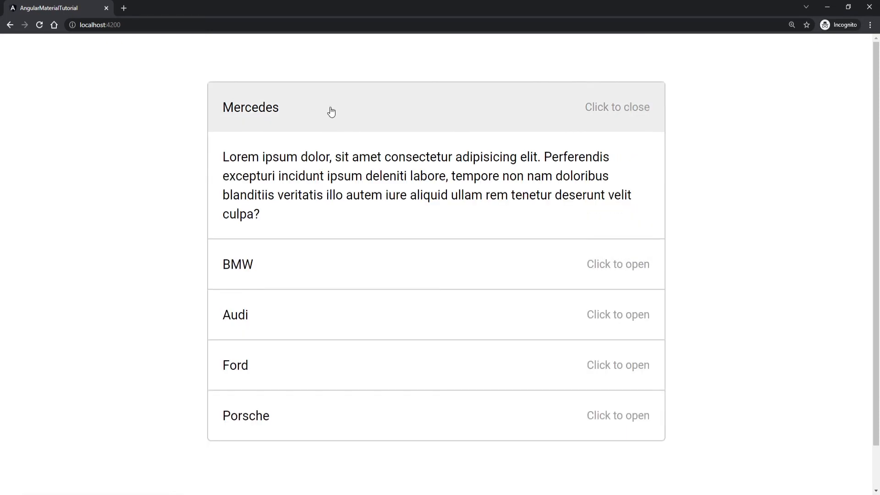
click(617, 107)
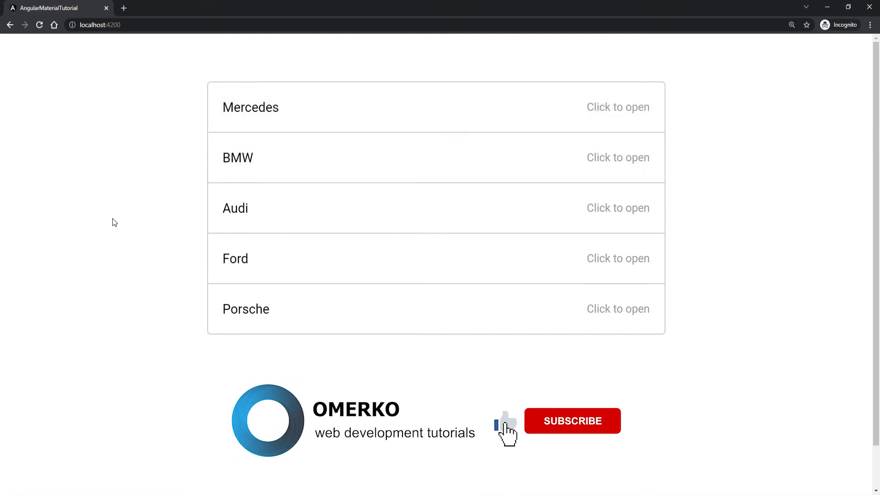
mouse_move(579, 433)
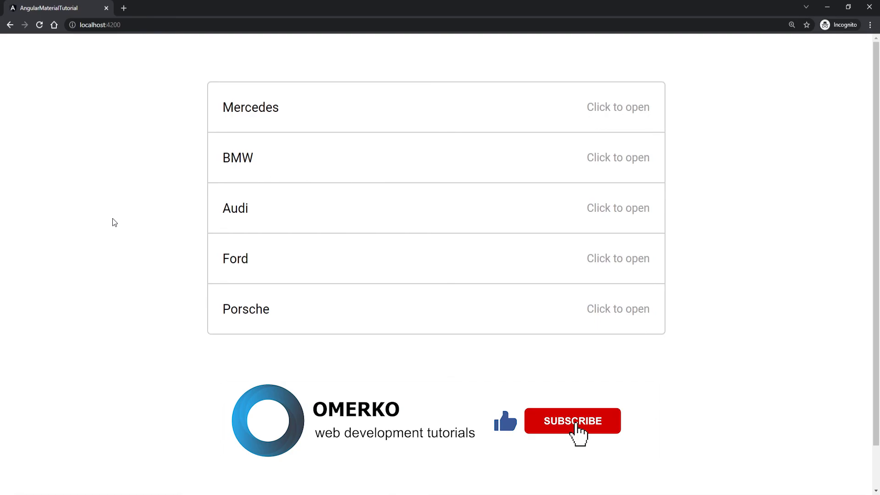
click(573, 421)
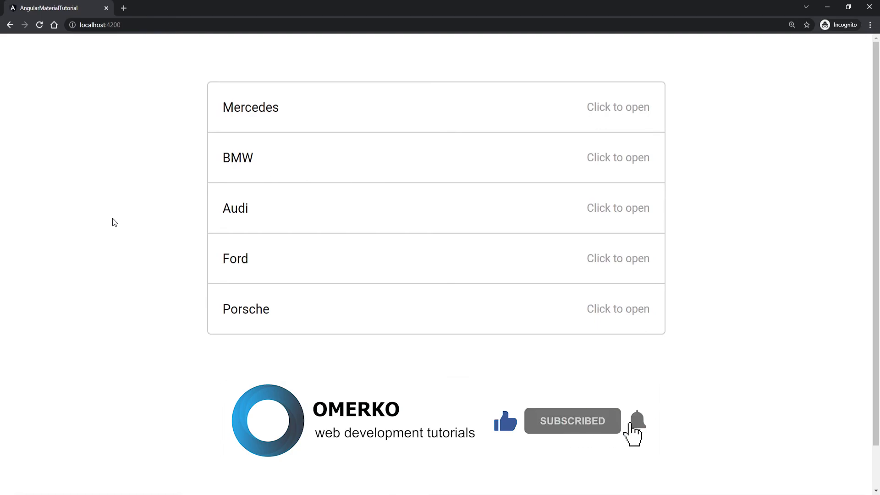